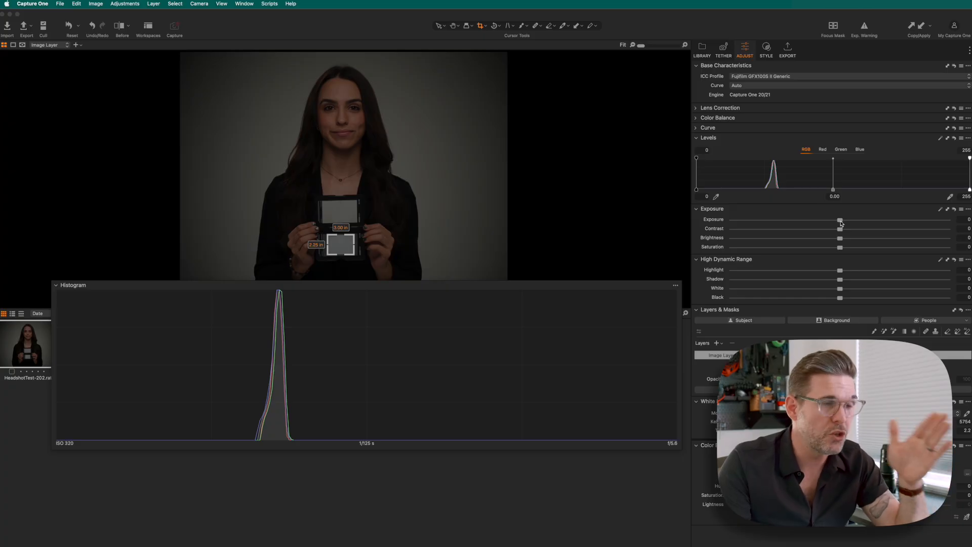
Step: Raise the headshot's exposure to about +0.81, shifting the histogram peak toward the middle
left_click_drag(841, 221, 849, 221)
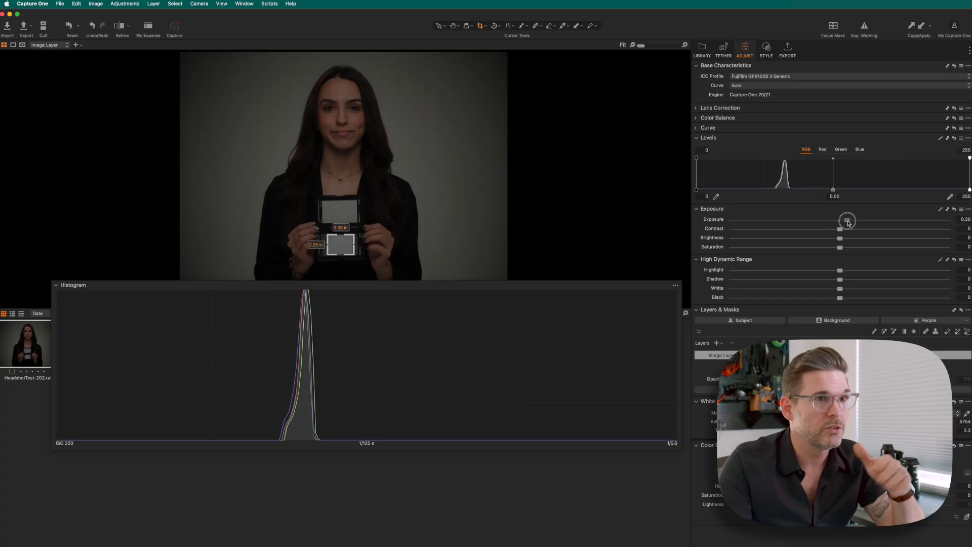
left_click_drag(848, 222, 862, 220)
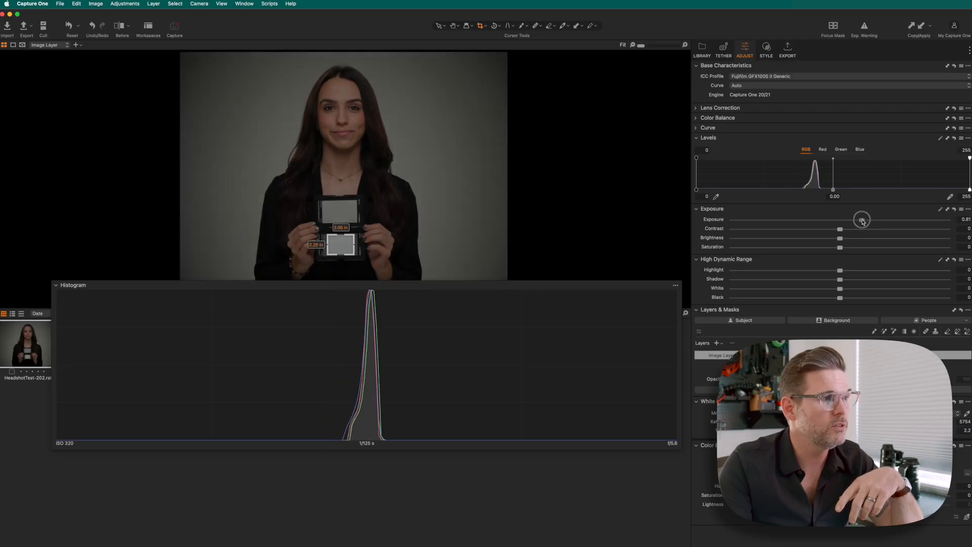
left_click_drag(863, 220, 860, 220)
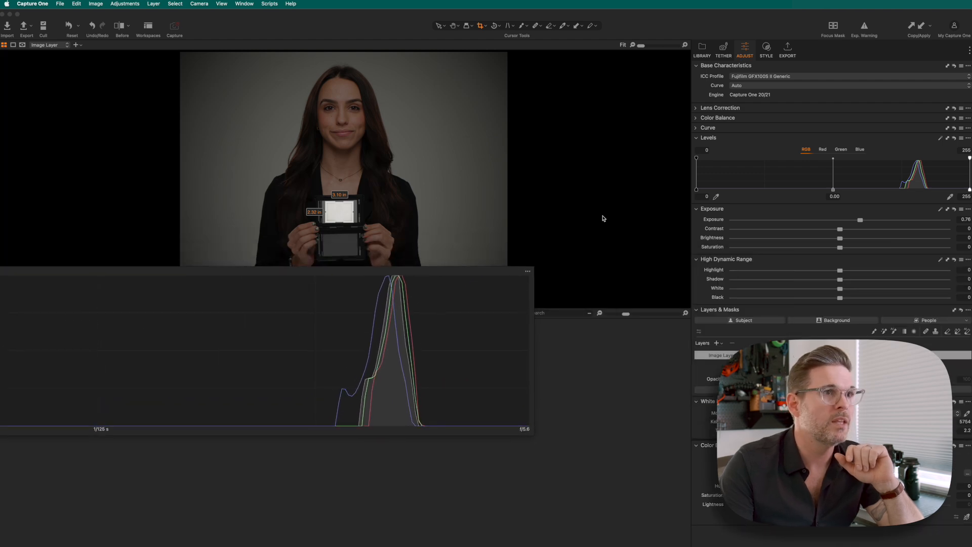
Step: Show the Color Balance 3-Way wheels and select the Highlight wheel over the white patch
left_click(719, 85)
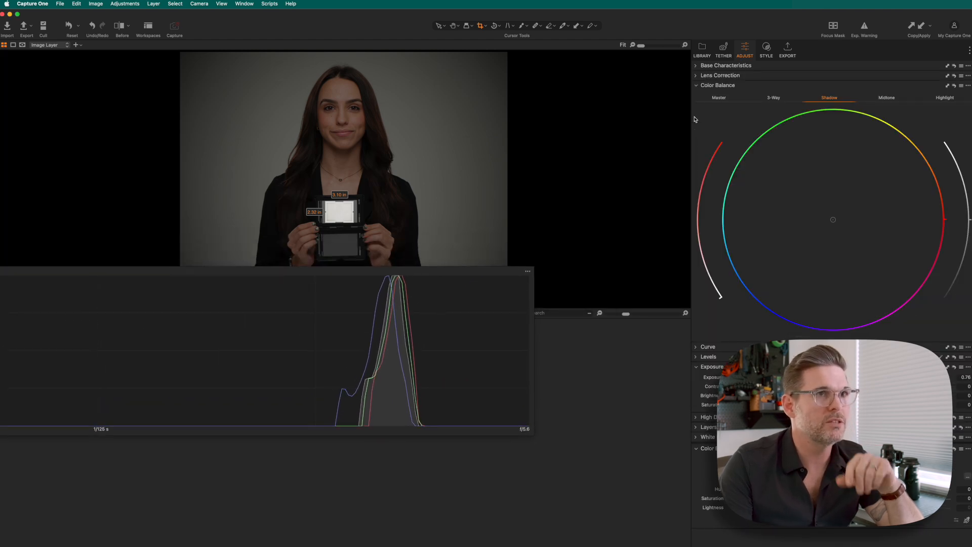
left_click(773, 99)
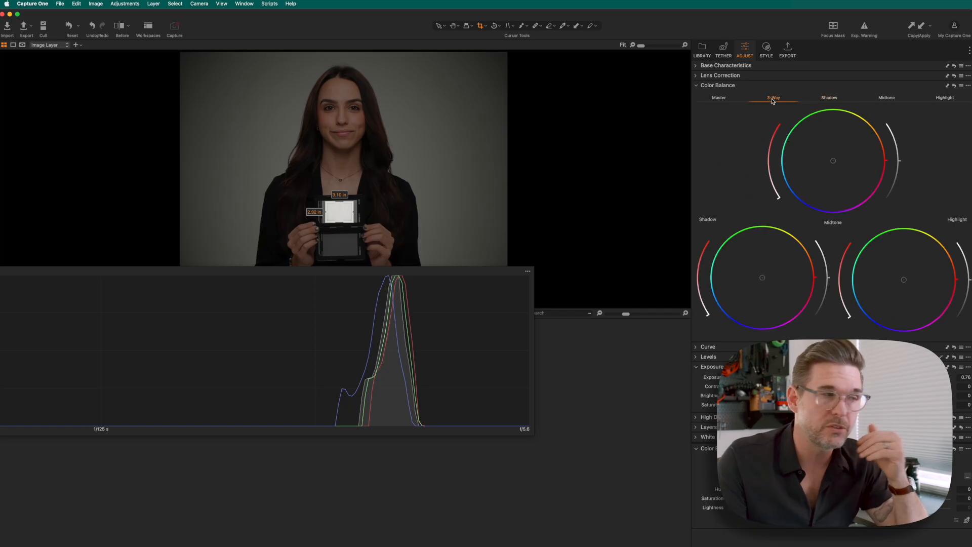
mouse_move(795, 120)
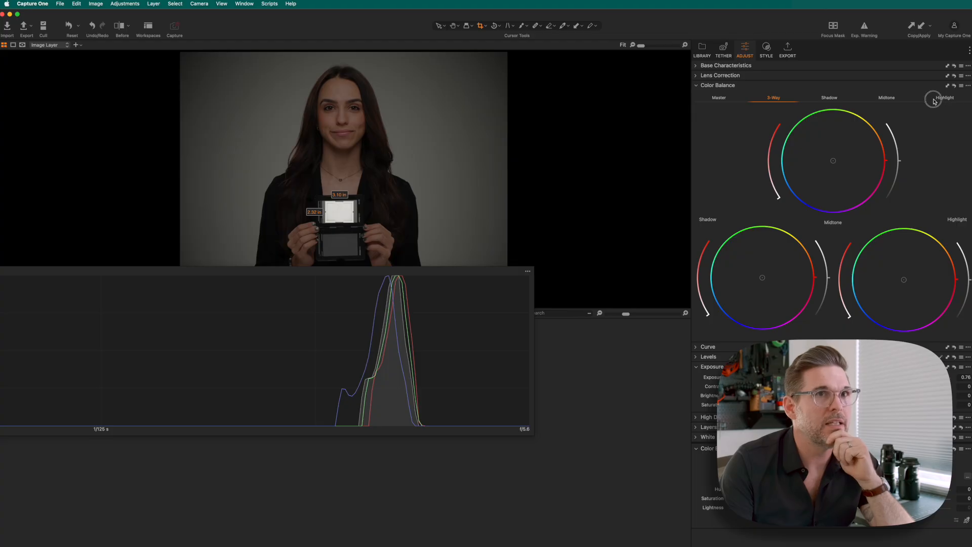
left_click(944, 97)
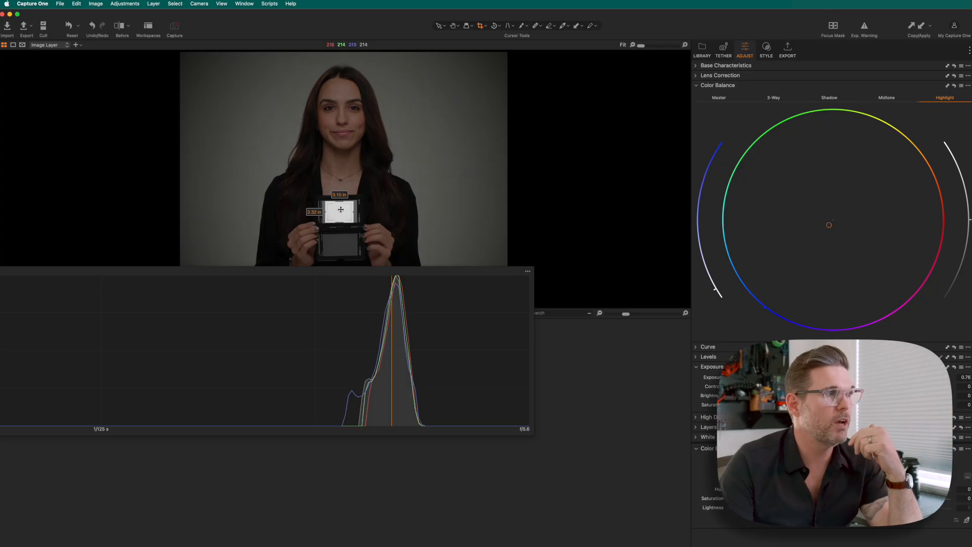
Step: Neutralize the midtones with the Midtone picker on the checker's gray patch
left_click_drag(340, 210, 341, 242)
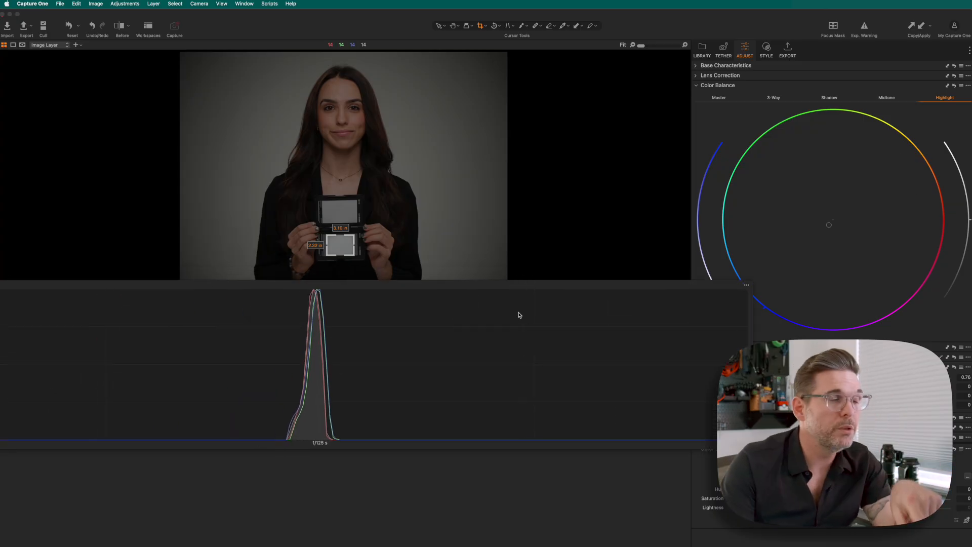
left_click(886, 97)
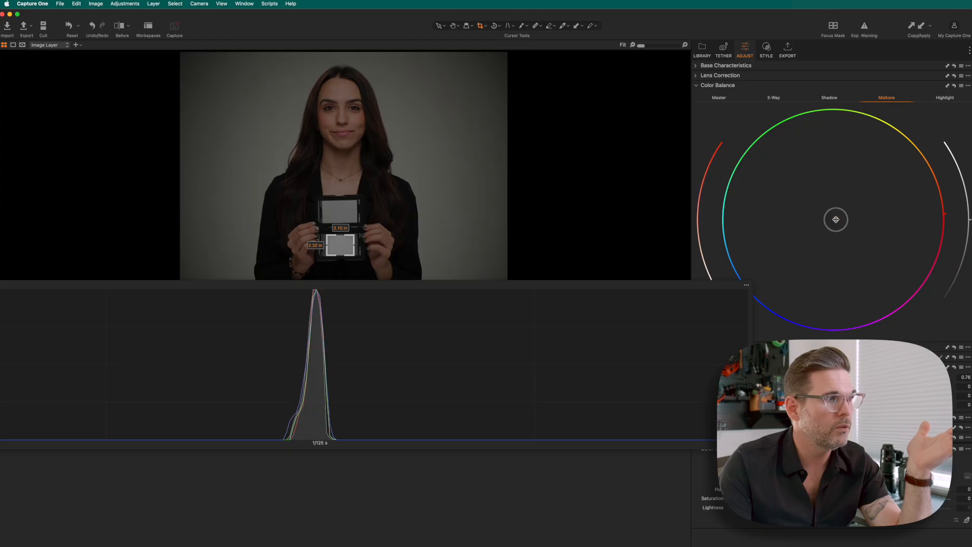
left_click(830, 97)
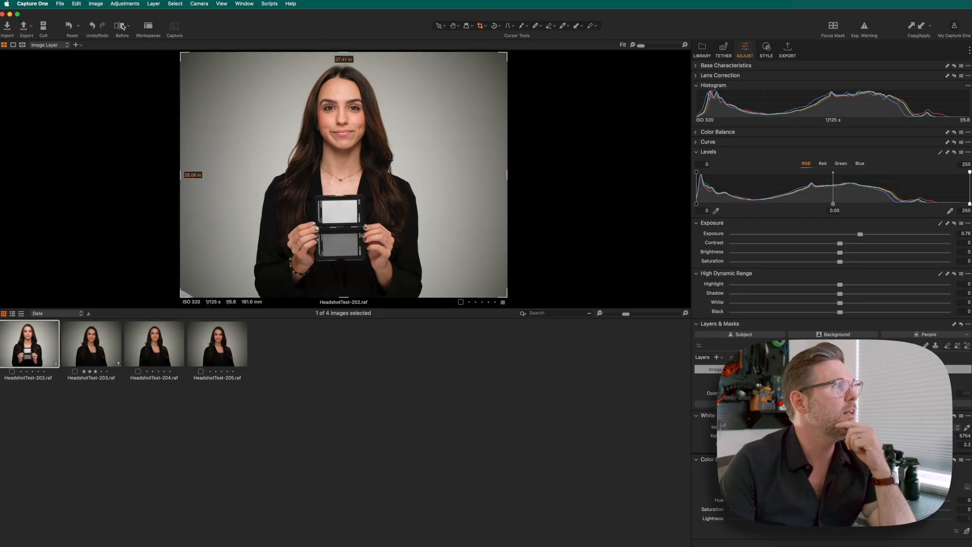
Step: Turn on the before/after comparison for the headshot
left_click(122, 29)
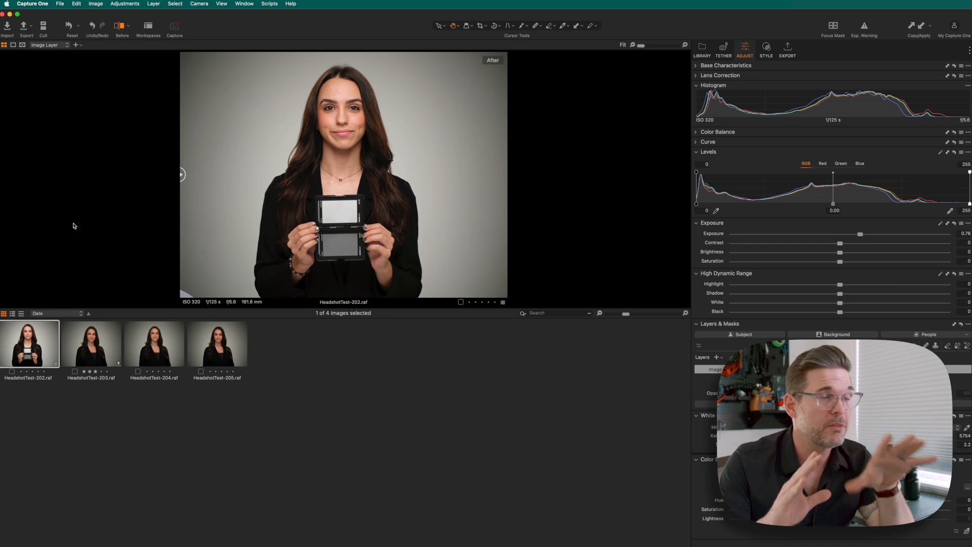
mouse_move(206, 231)
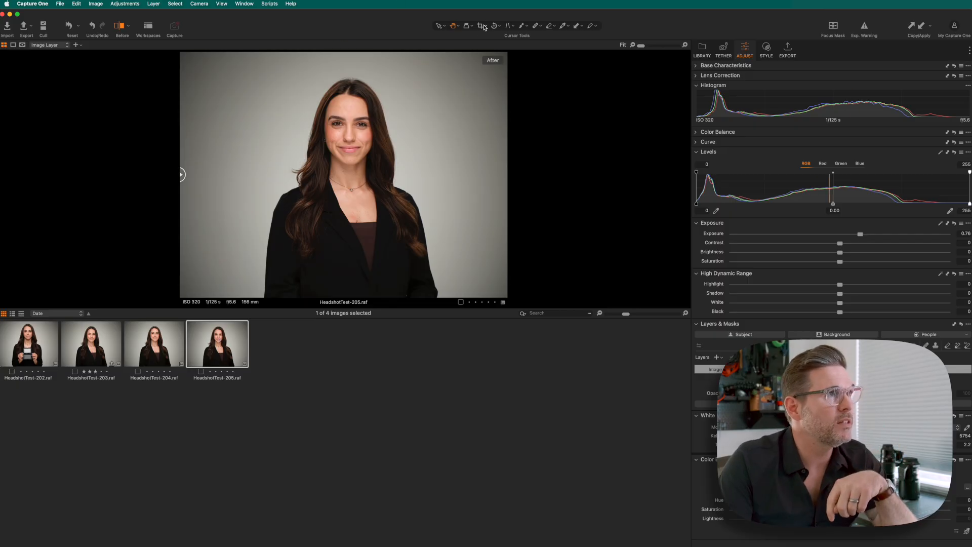
Step: Crop the final headshot to a 4x5 portrait aspect ratio
left_click(480, 26)
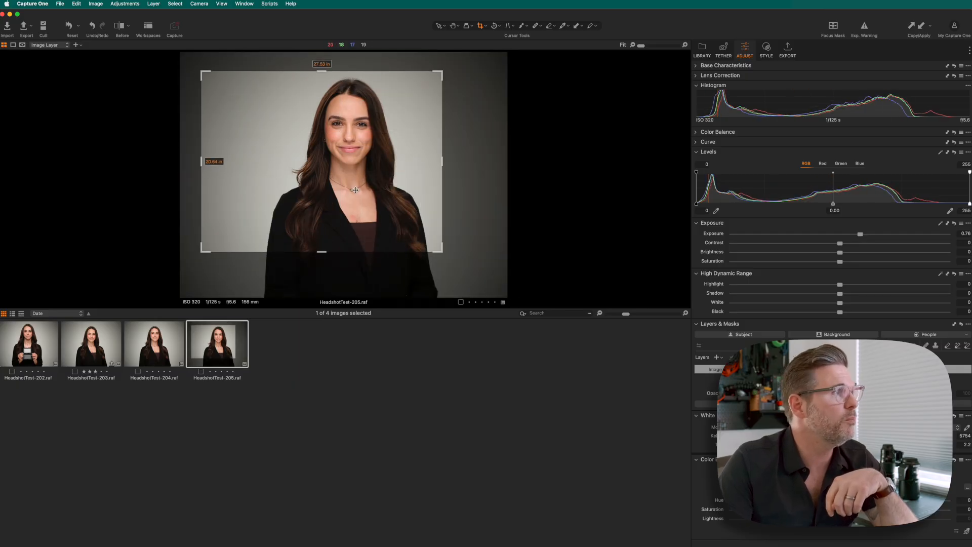
left_click(483, 26)
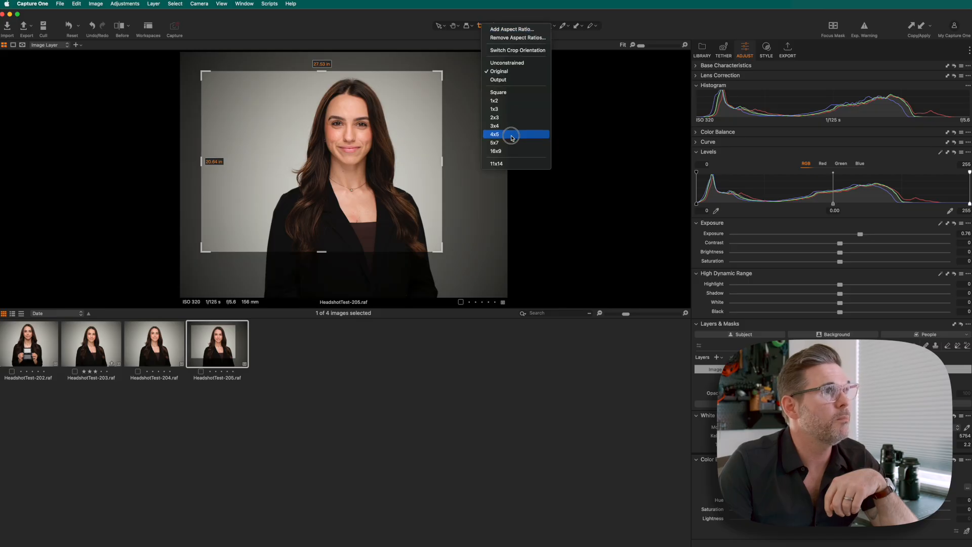
left_click(495, 135)
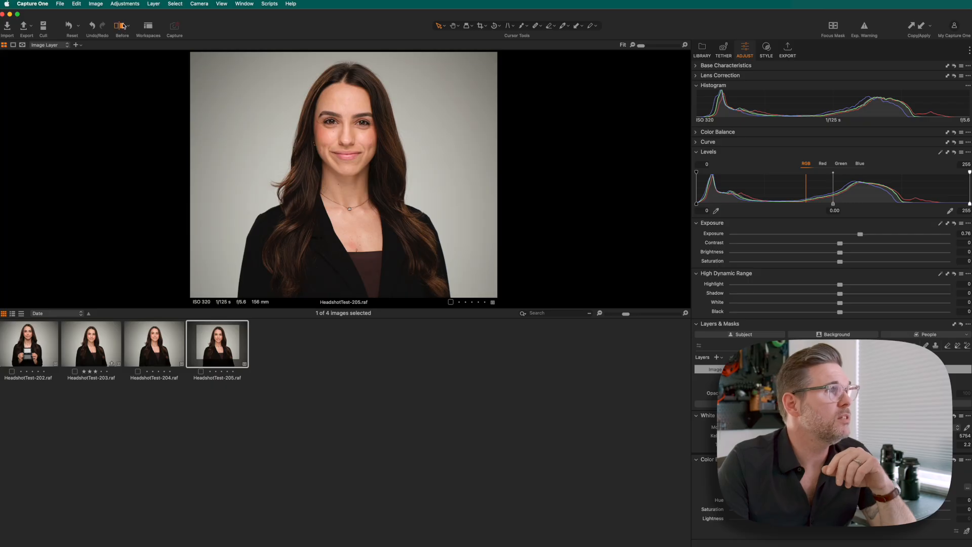
Step: Split the cropped headshot before/after and slide the divider to the left edge, showing it fully corrected
left_click(122, 27)
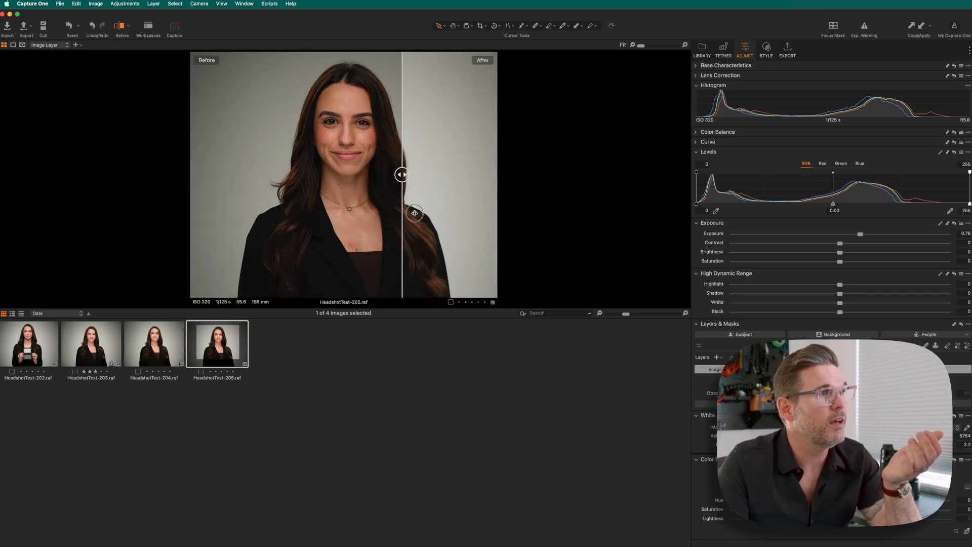
left_click_drag(402, 175, 237, 175)
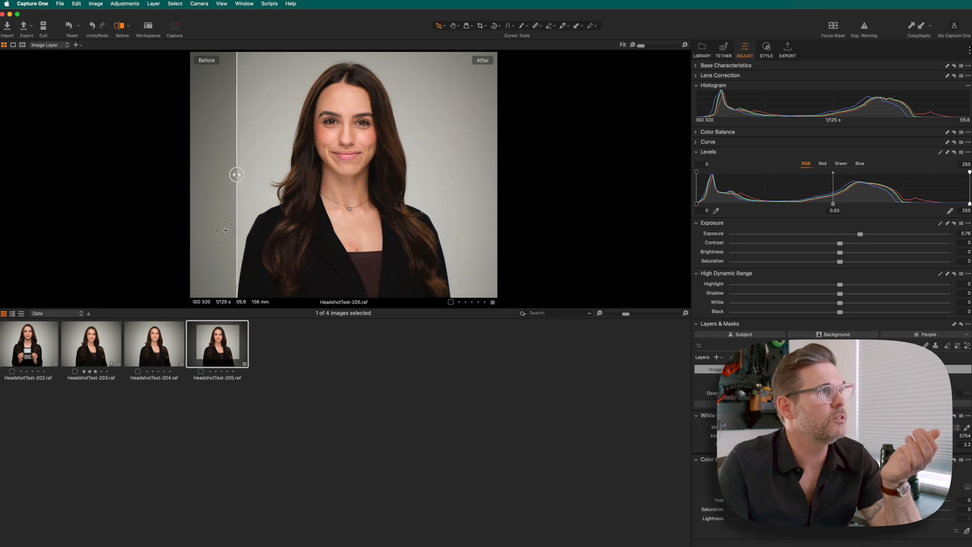
left_click_drag(237, 175, 192, 175)
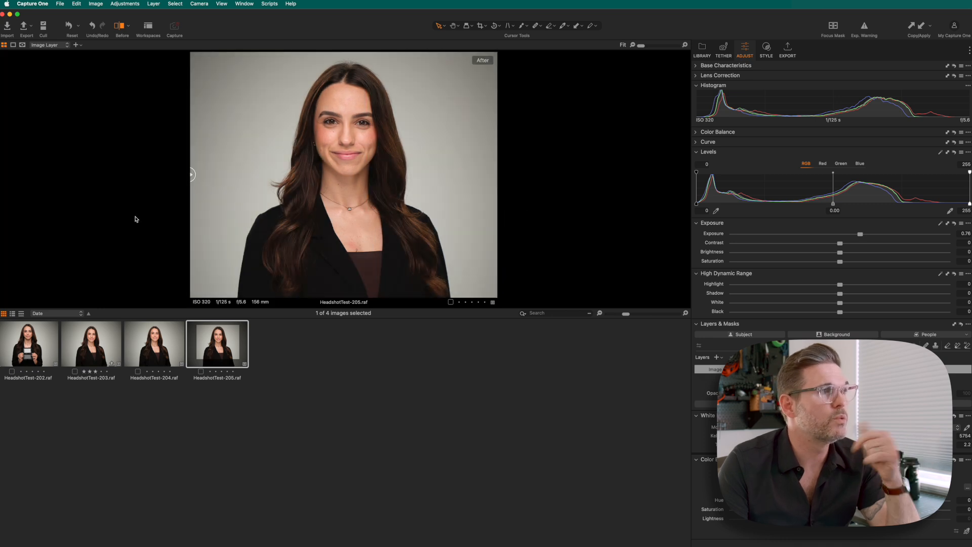